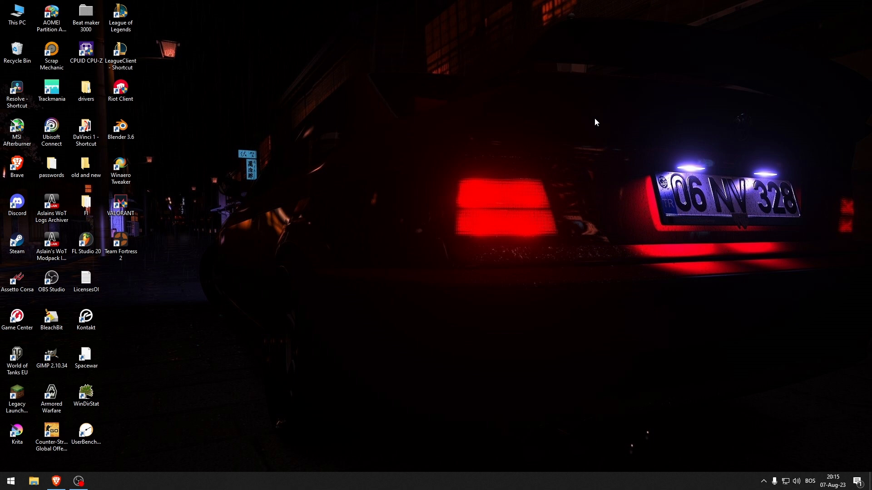
mouse_move(697, 319)
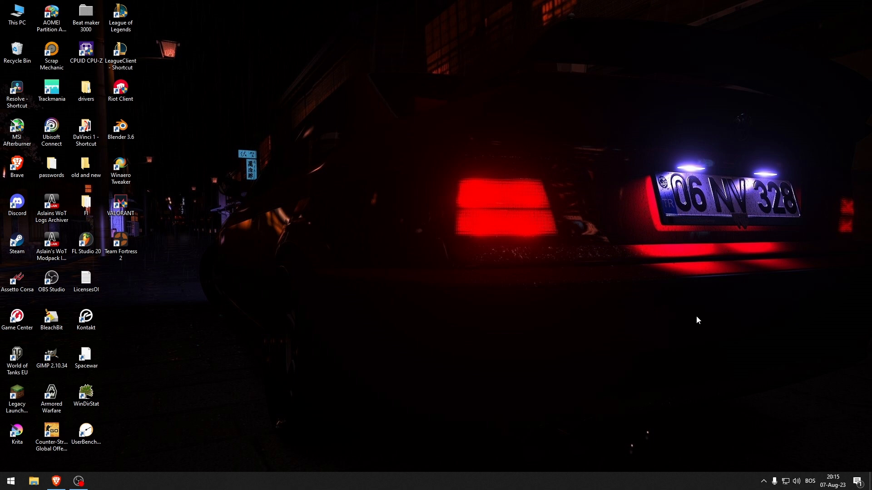
mouse_move(181, 315)
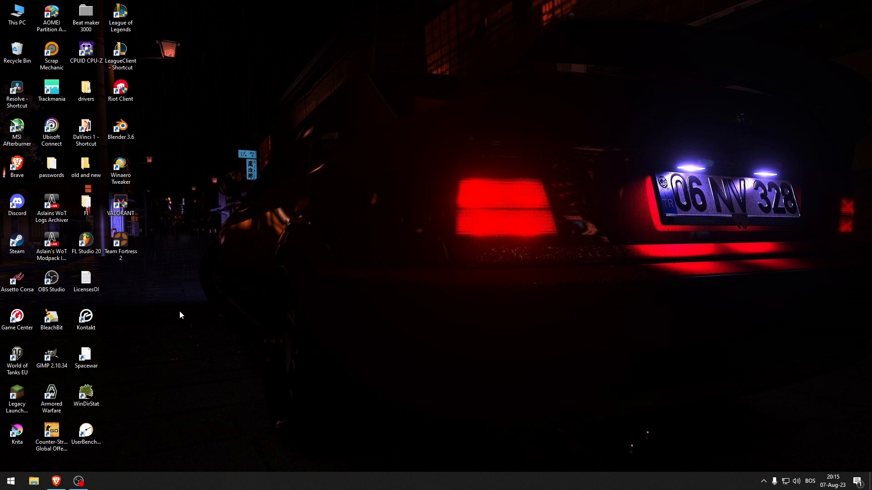
mouse_move(745, 242)
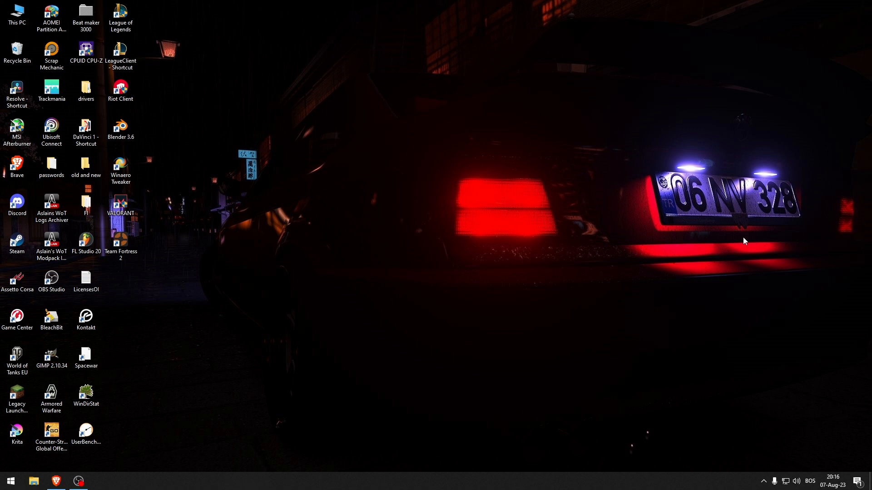
Search Start for 'apps & features' after checking the tray overflow icons.
left_click(763, 481)
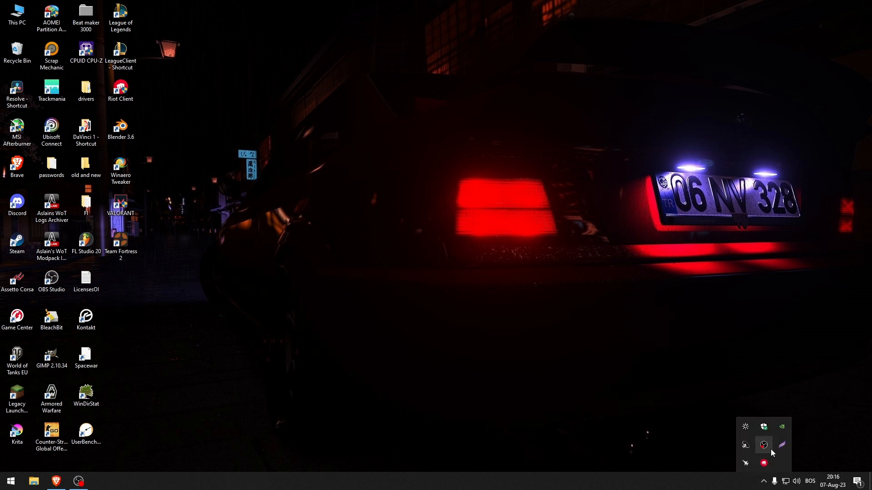
mouse_move(766, 463)
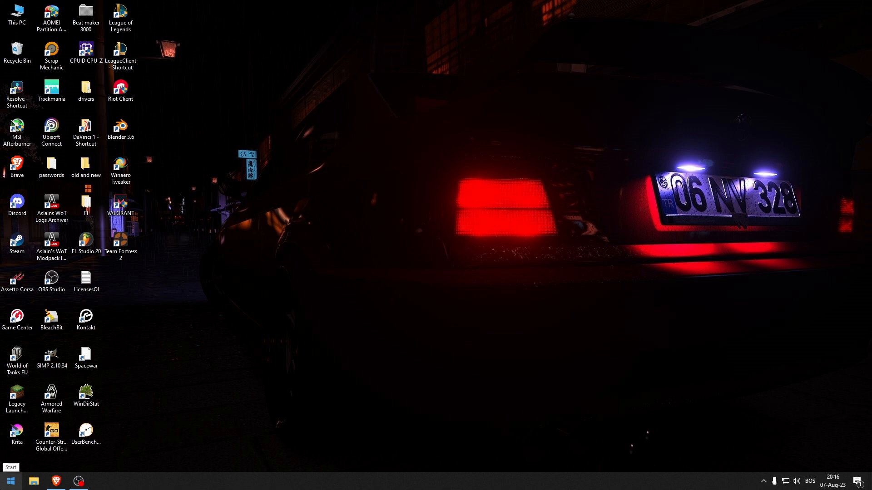
left_click(9, 481)
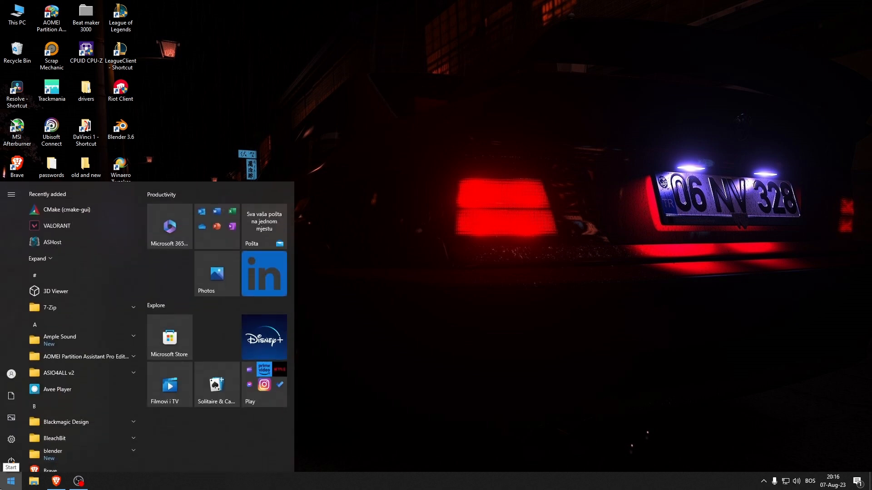
type("apps & features")
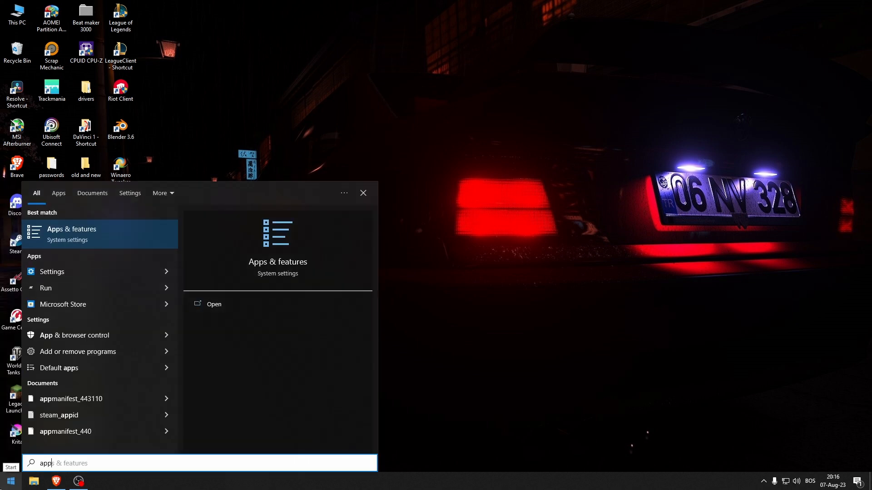
mouse_move(158, 242)
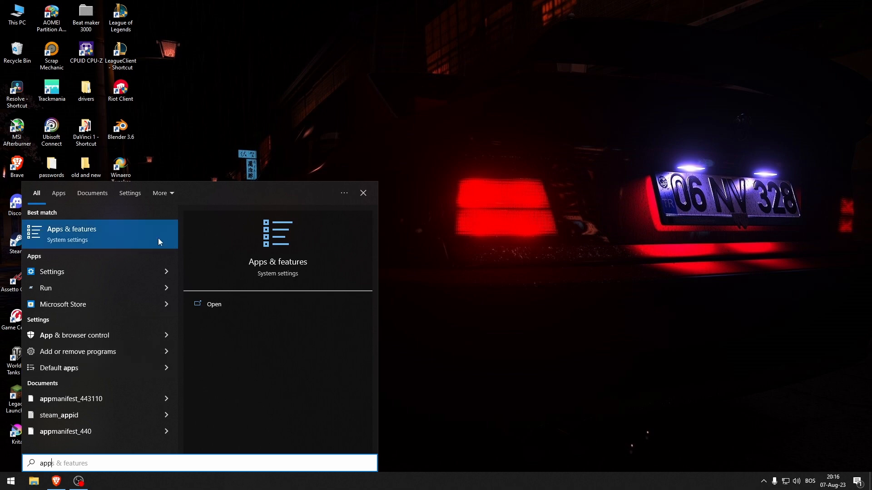
Filter the Apps & features list with 'le' and select League of Legends.
left_click(71, 234)
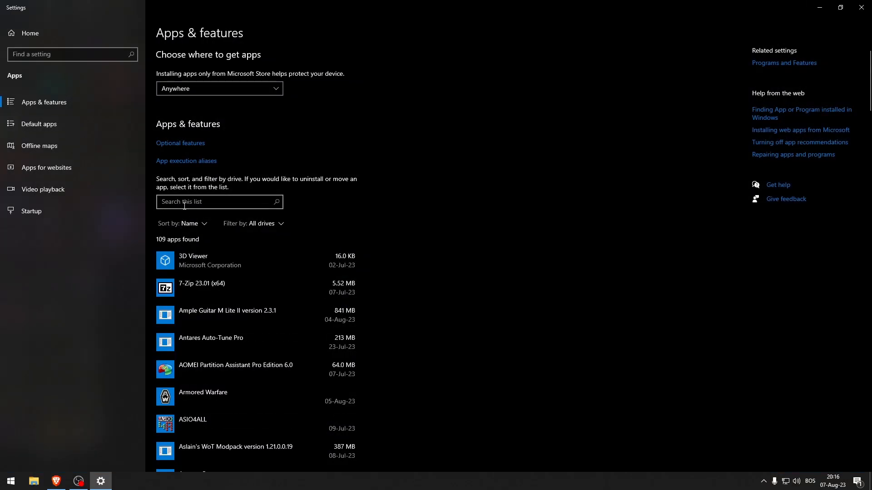
type("lea")
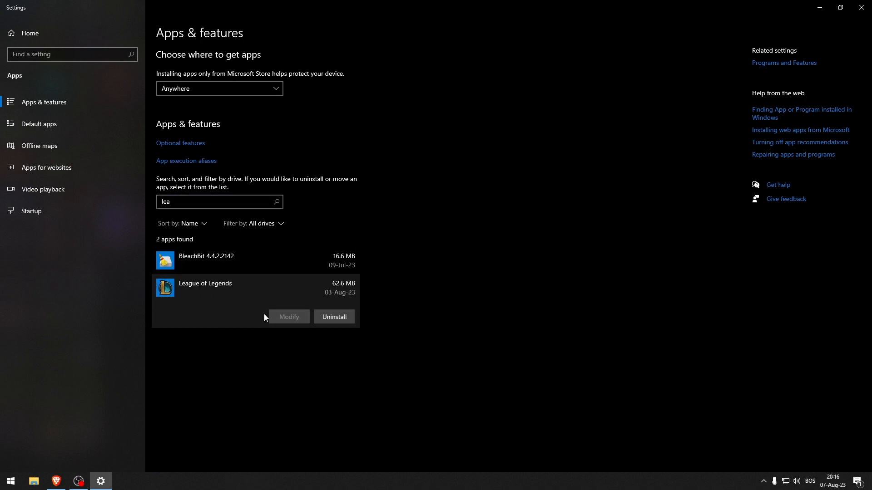
mouse_move(328, 320)
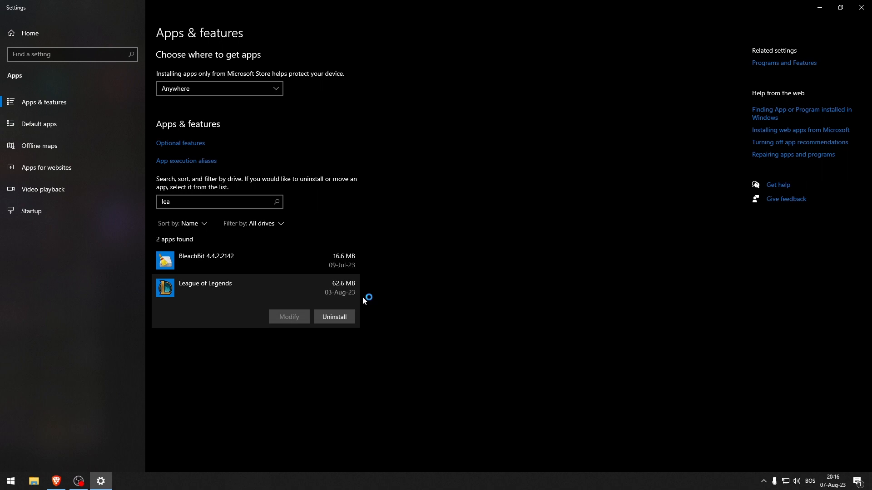
Confirm uninstalling League of Legends and dismiss the Uninstall Successful dialog.
left_click(335, 317)
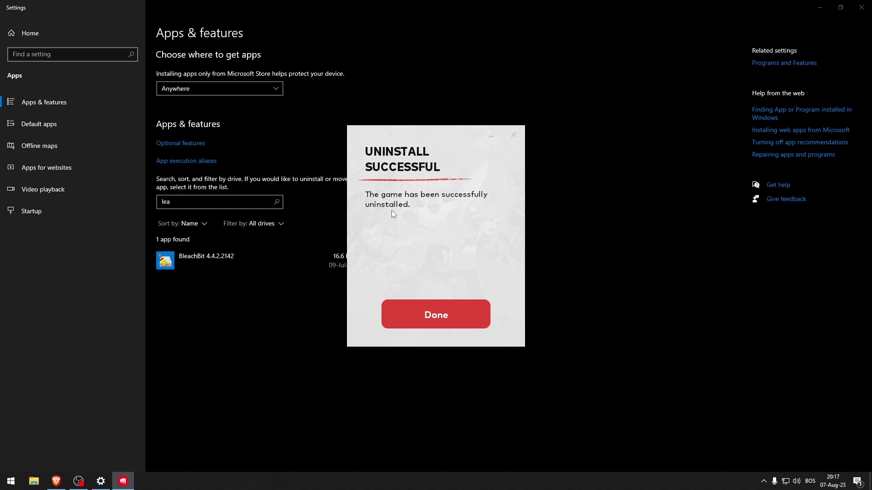
mouse_move(418, 292)
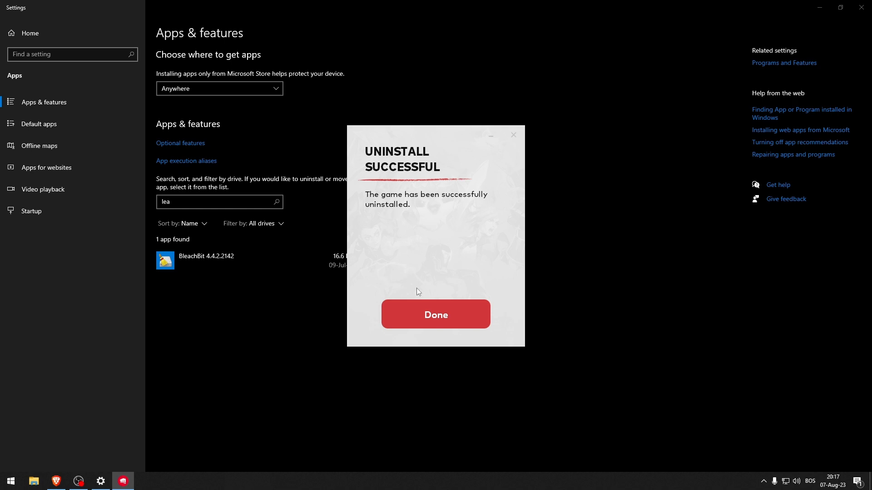
left_click(435, 314)
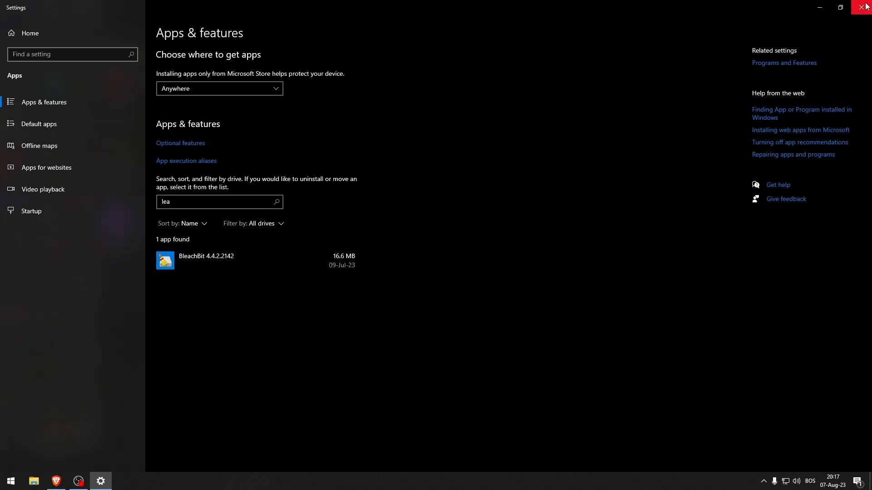